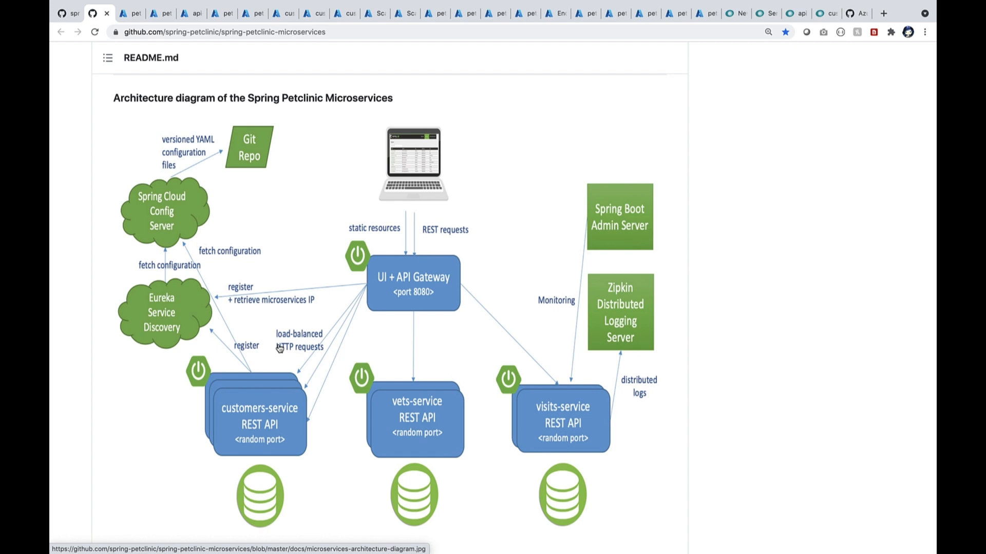
Switch from the GitHub architecture diagram to the petclinic-microservices Azure Portal tab.
click(130, 13)
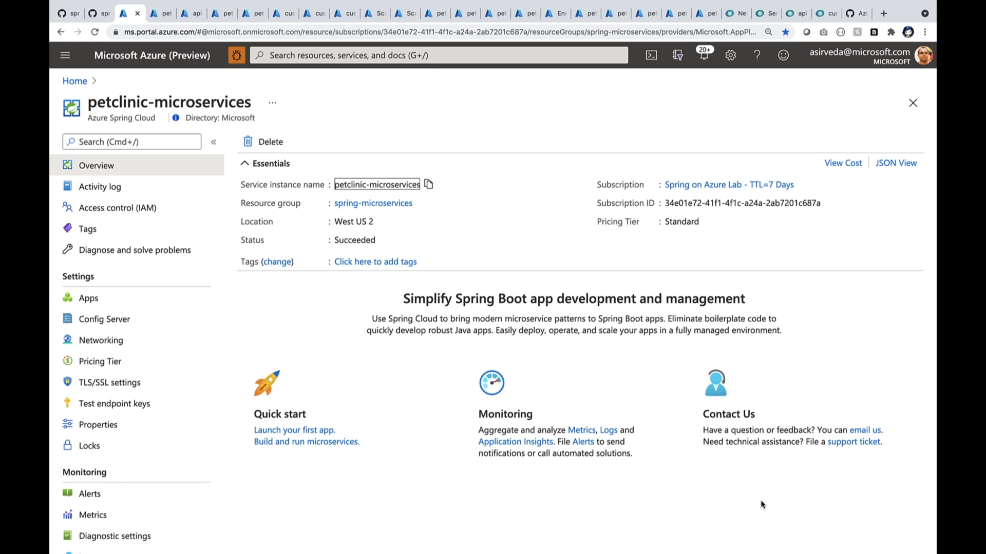
Open the api-gateway app's public URL to reach the Petclinic welcome page.
click(88, 297)
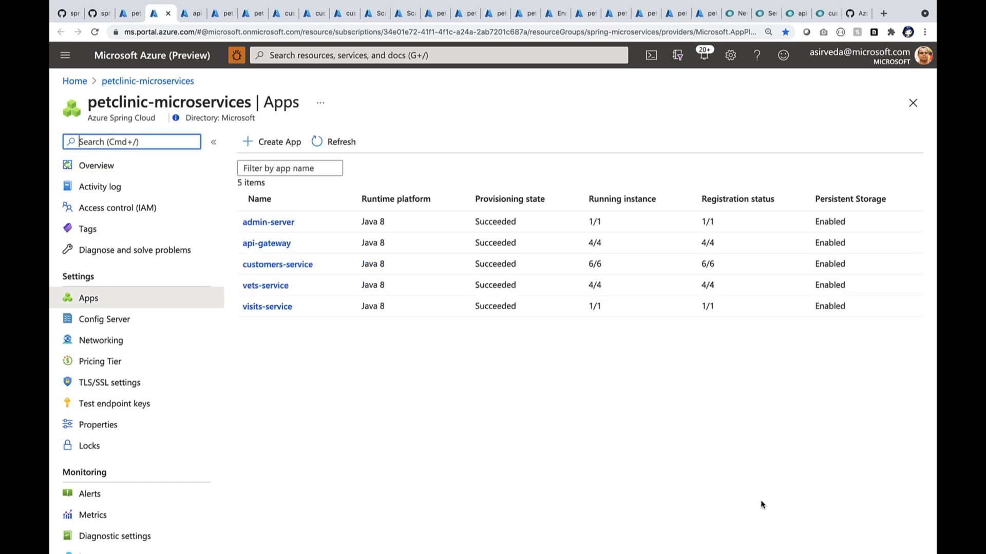
click(266, 243)
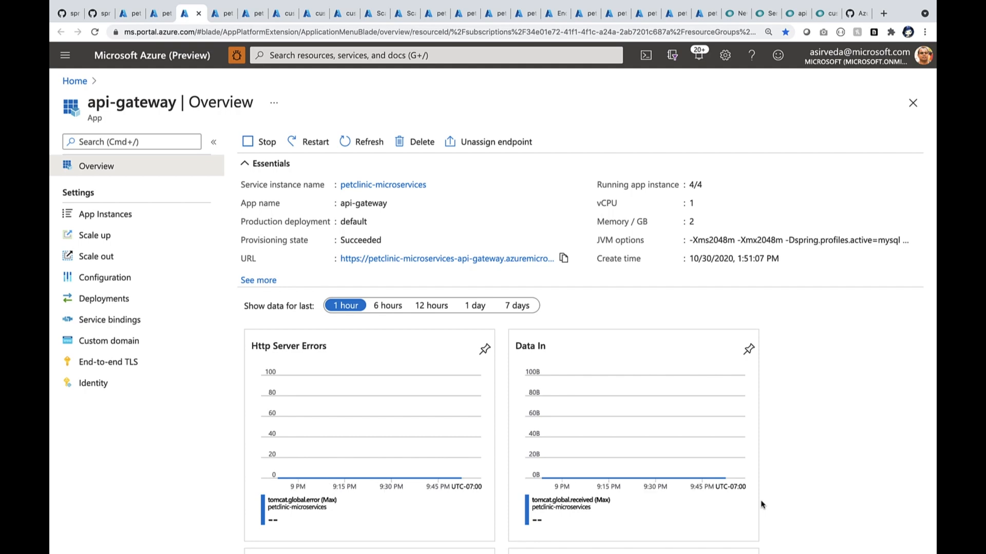
mouse_move(524, 274)
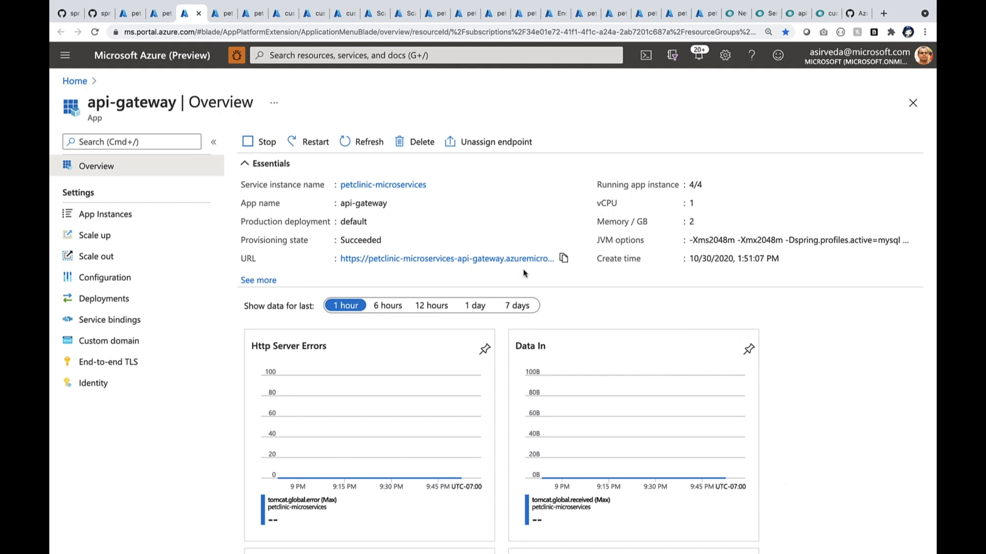
click(447, 258)
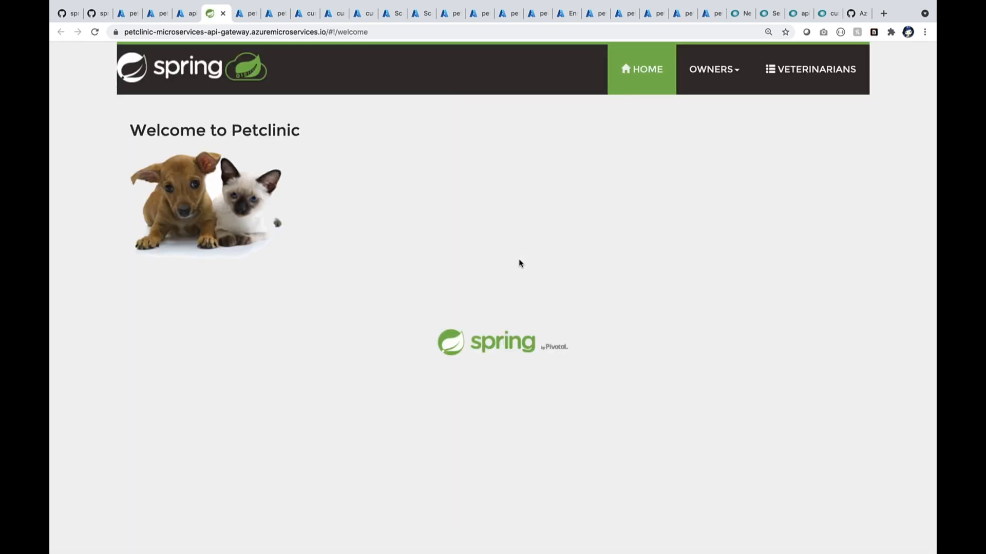
Browse all owners, the veterinarians and an owner's details, then return to Azure Portal.
click(714, 69)
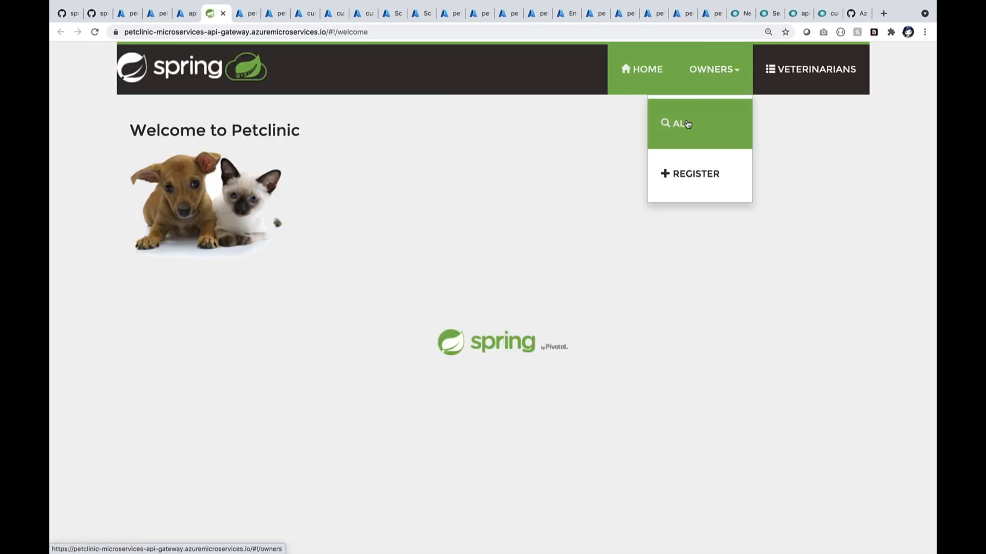
click(680, 124)
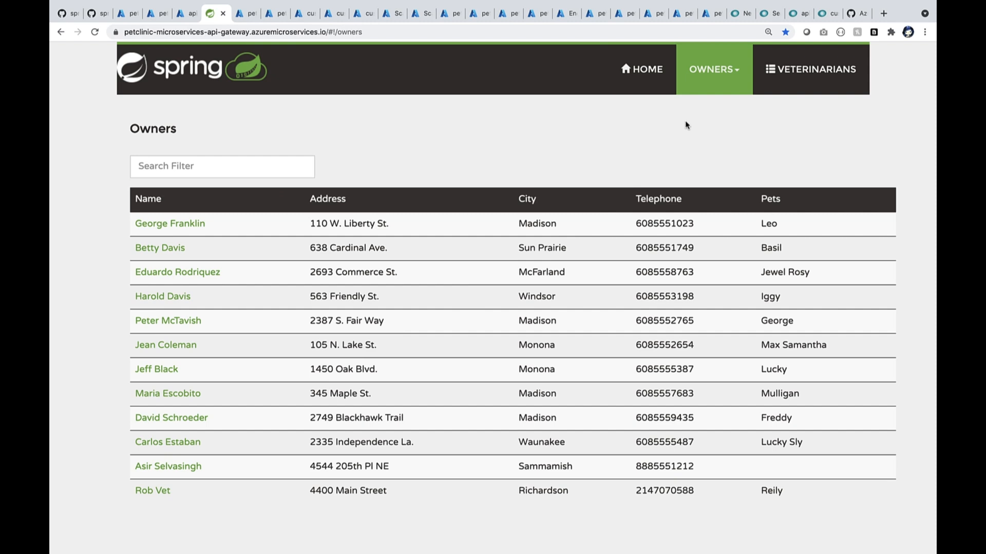
mouse_move(203, 328)
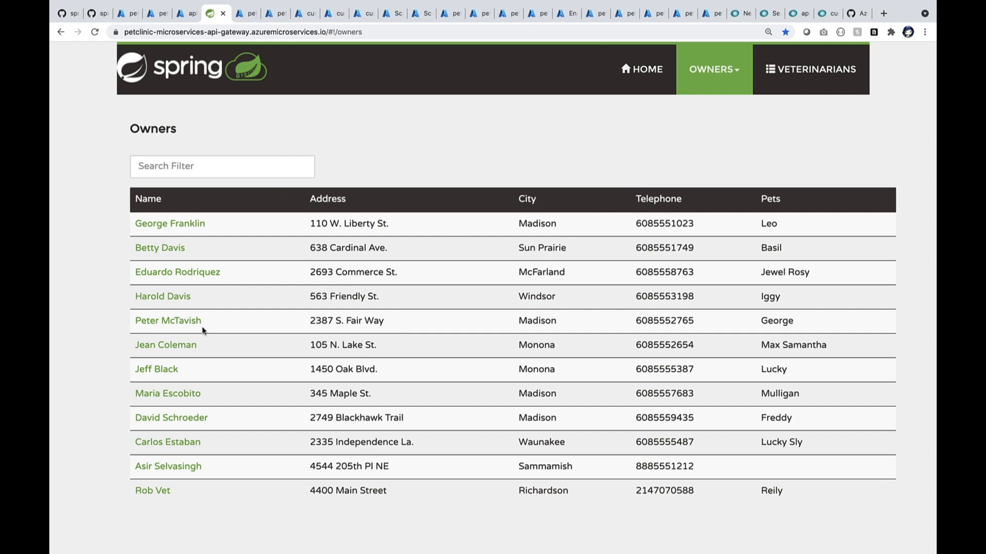
mouse_move(825, 338)
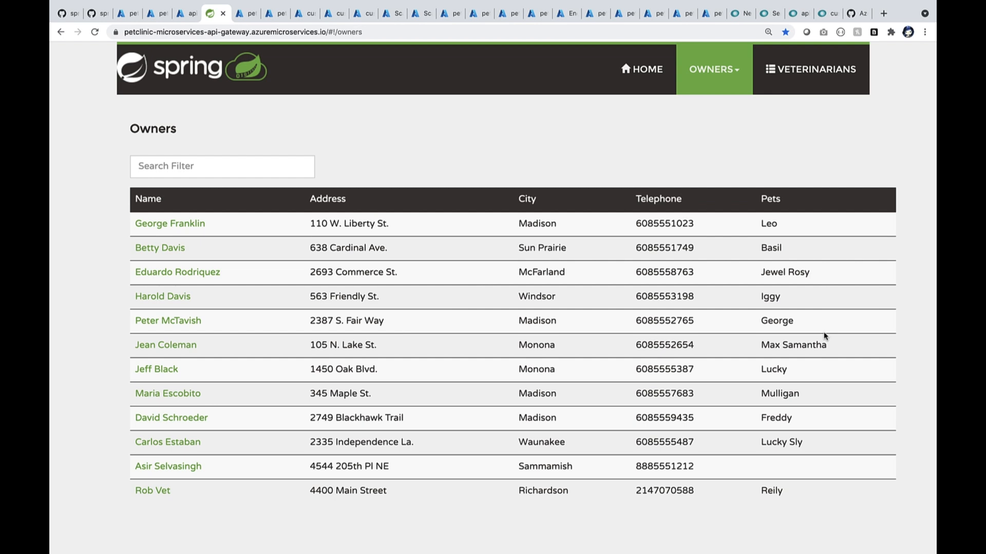
click(810, 70)
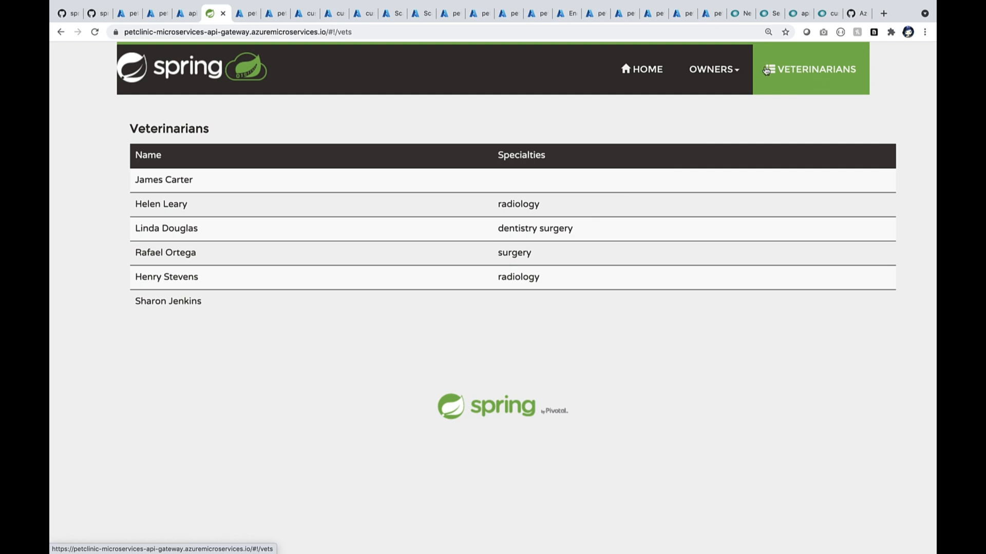
click(714, 70)
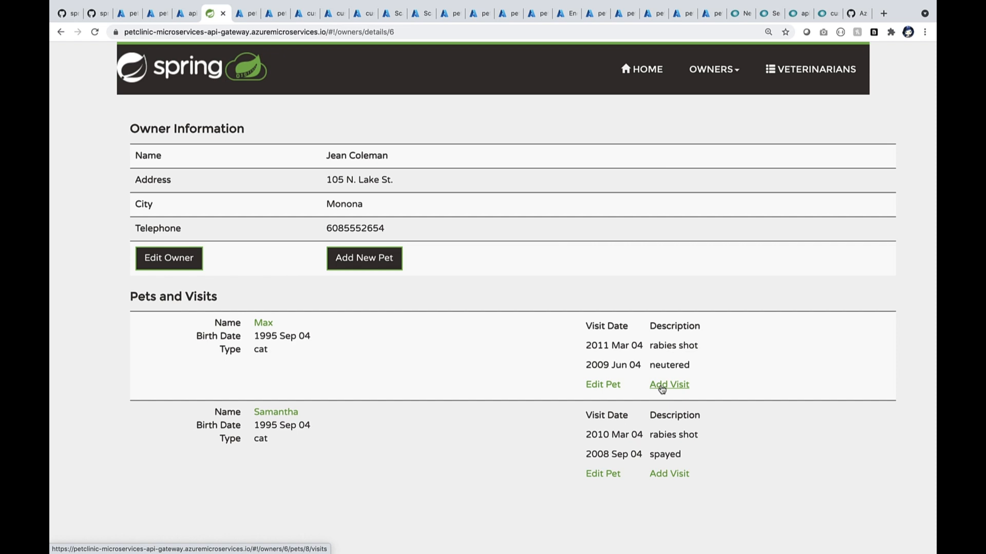
click(238, 13)
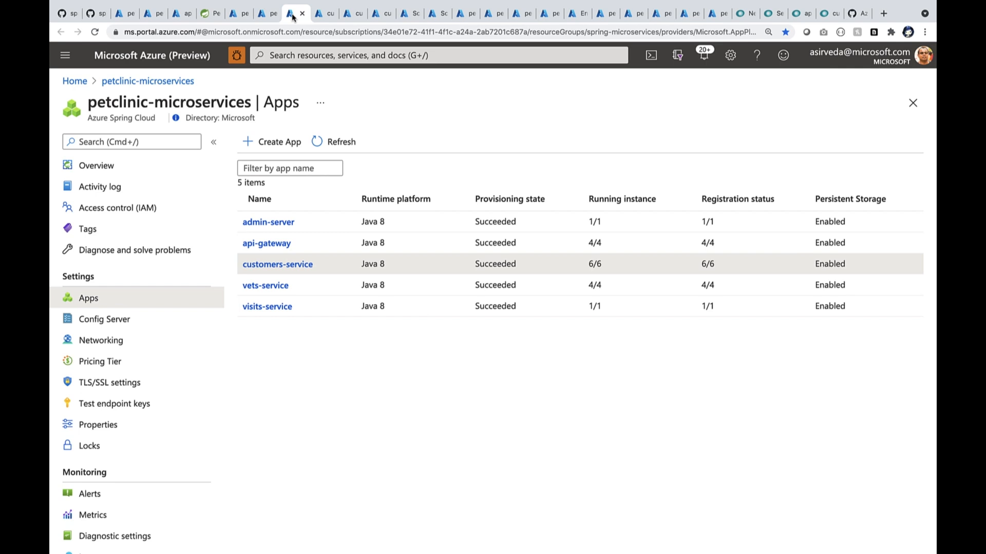
Show customers-service scale-out settings with manual instance count at 339.
click(277, 264)
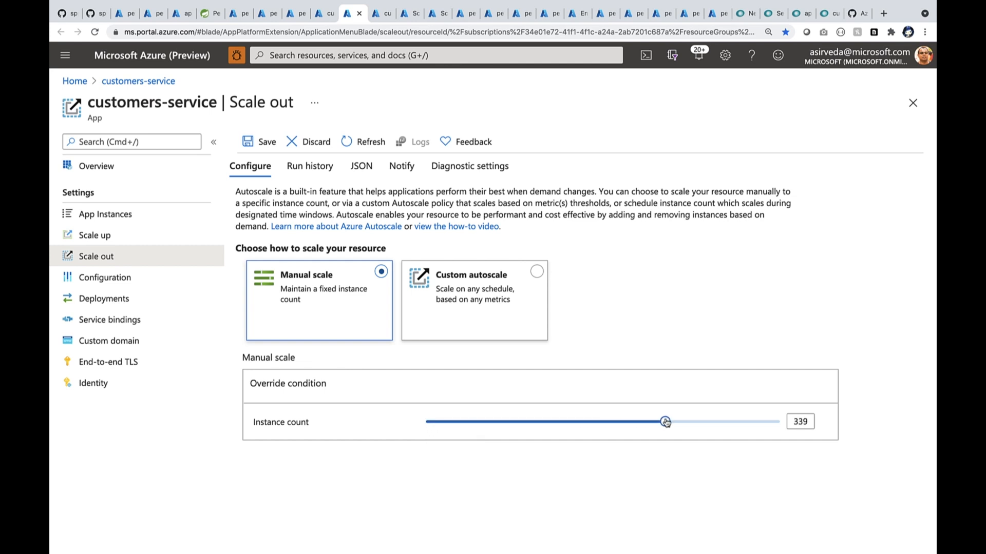
mouse_move(665, 422)
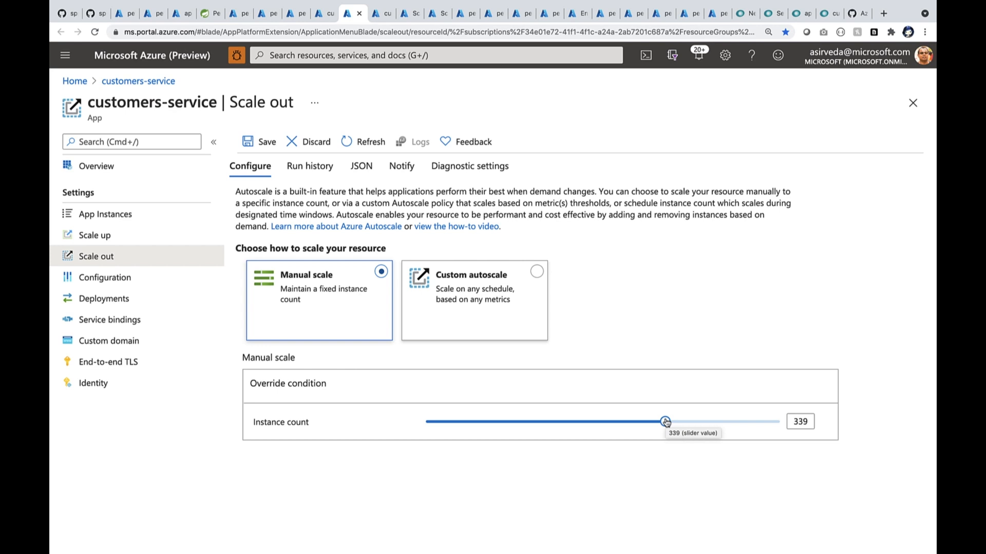
mouse_move(352, 17)
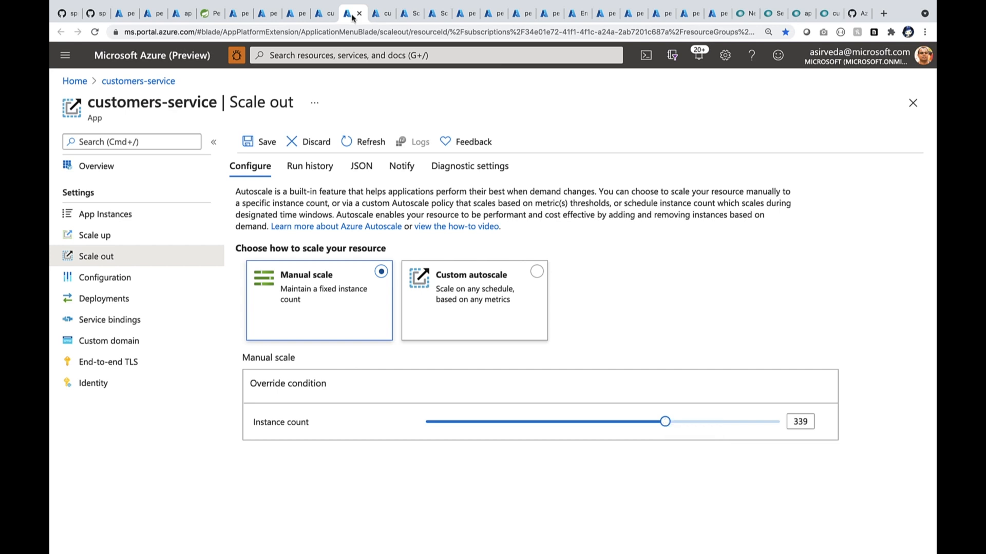
Review the scale-out (+2 above 50% CPU) and scale-in (-2 below 30%) autoscale rules.
click(536, 271)
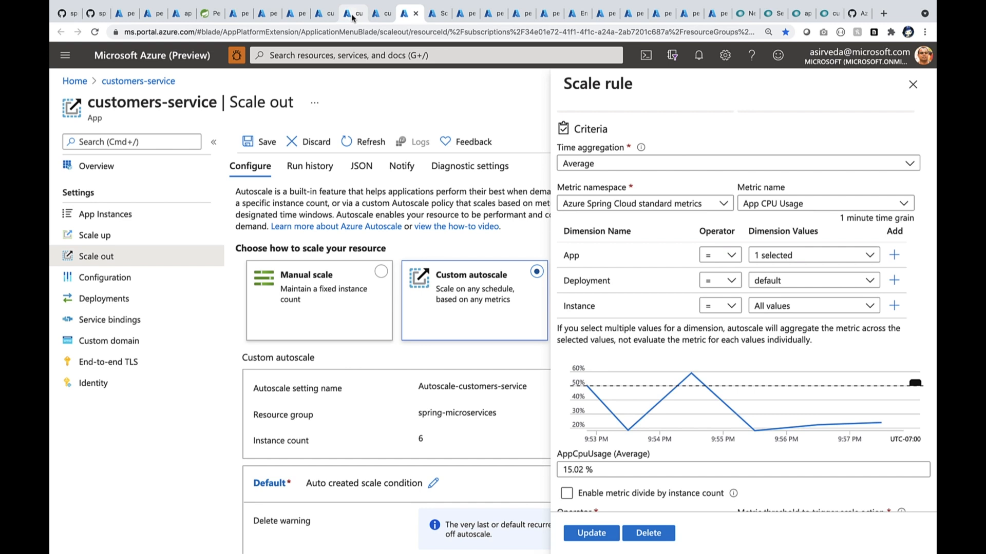
mouse_move(596, 119)
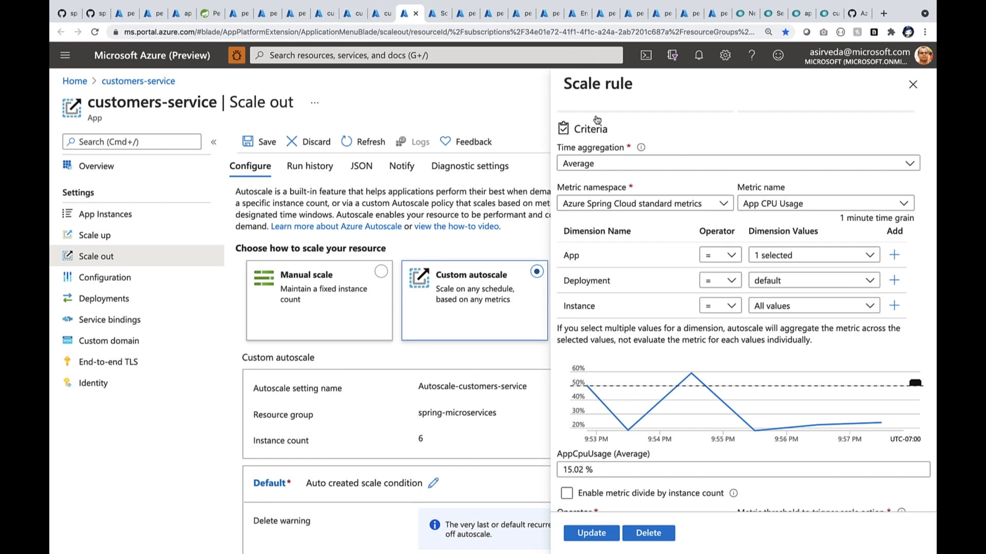
mouse_move(623, 402)
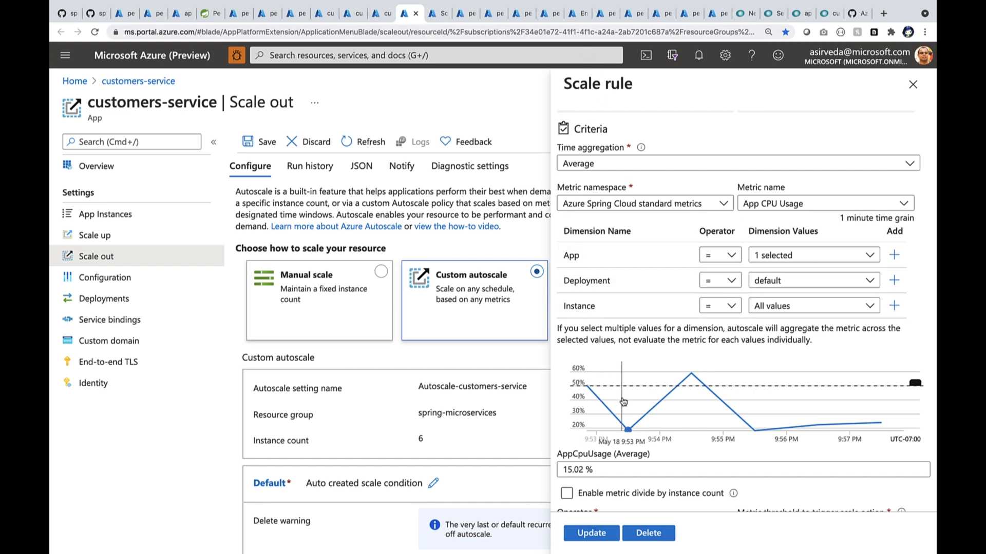
mouse_move(695, 373)
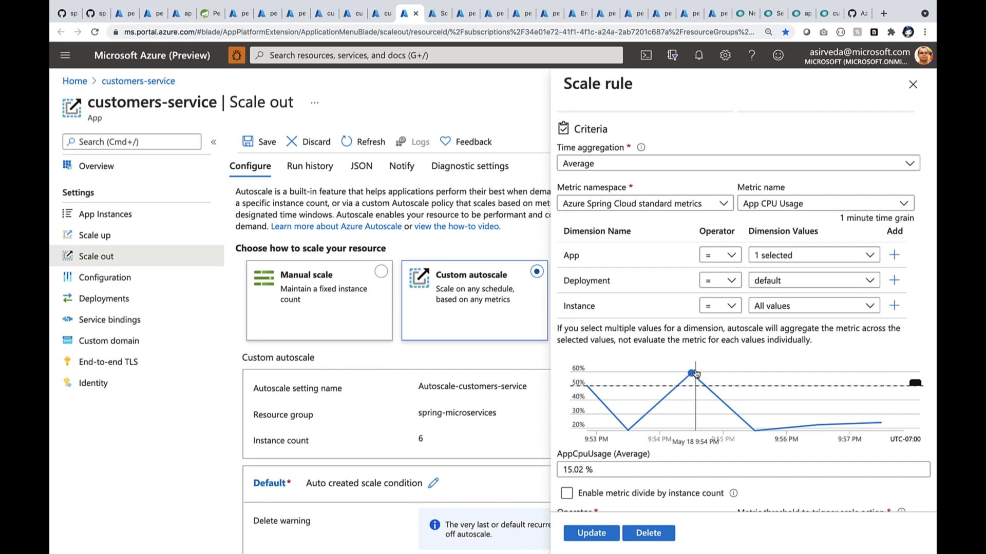
scroll(down, 3)
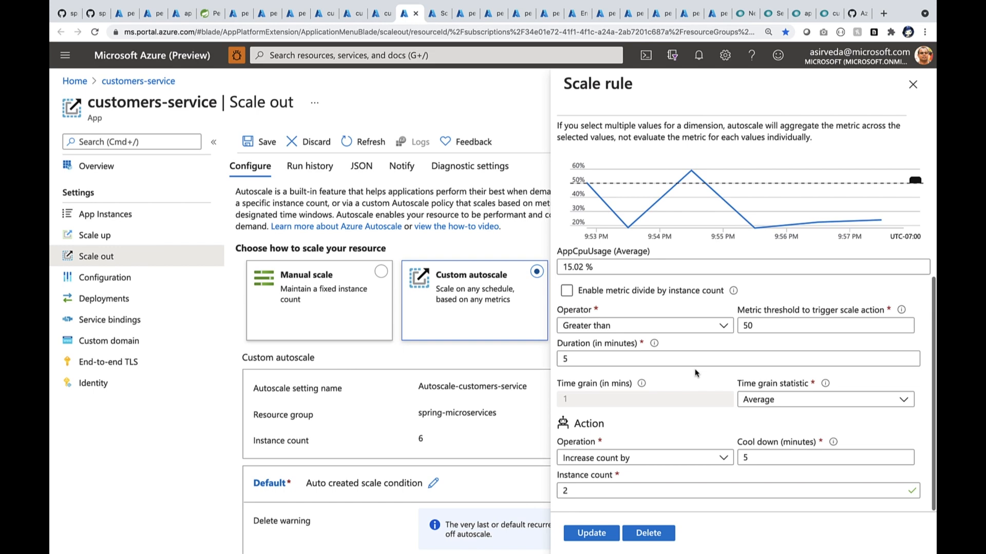
mouse_move(588, 503)
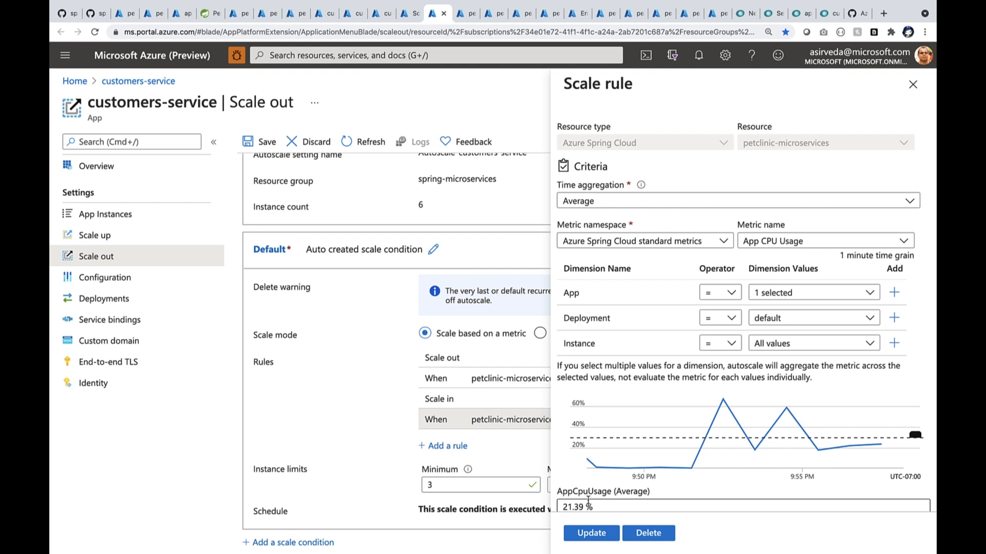
mouse_move(818, 451)
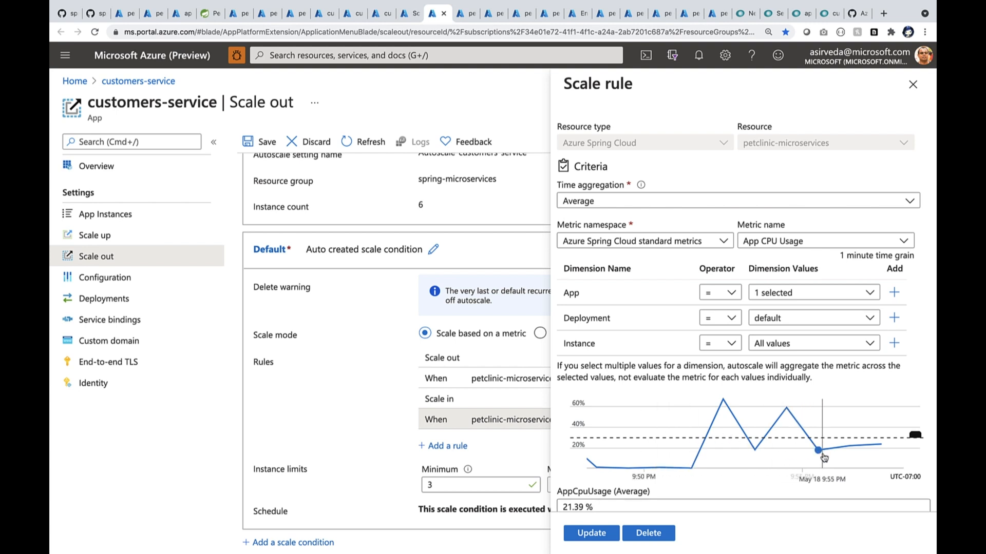
scroll(down, 3)
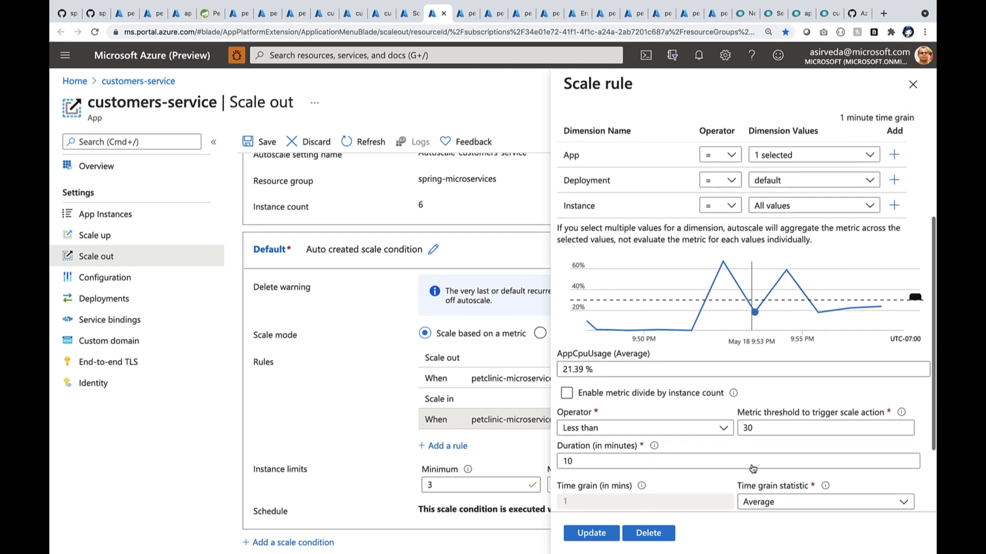
scroll(down, 3)
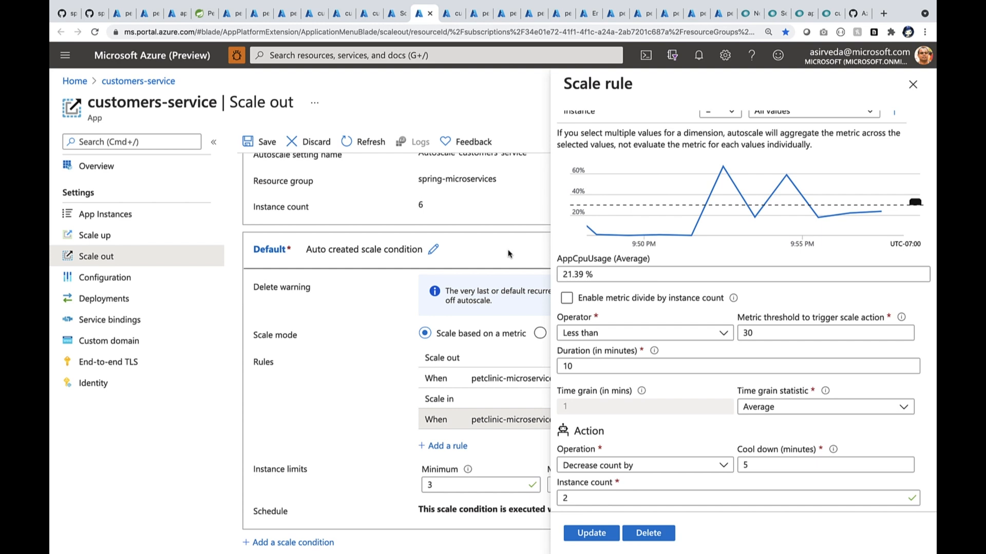
Close the scale rule panel and switch to another browser tab.
click(913, 84)
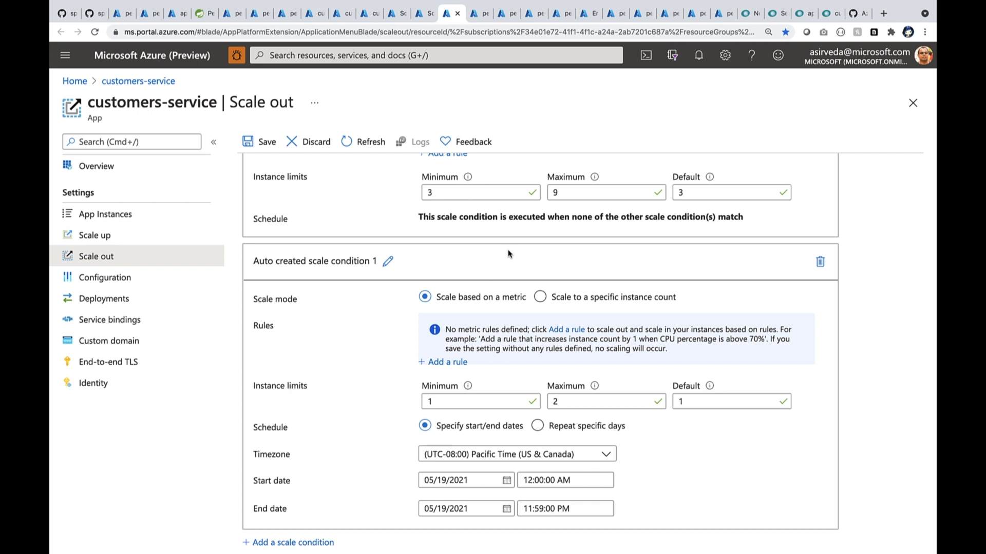
click(479, 13)
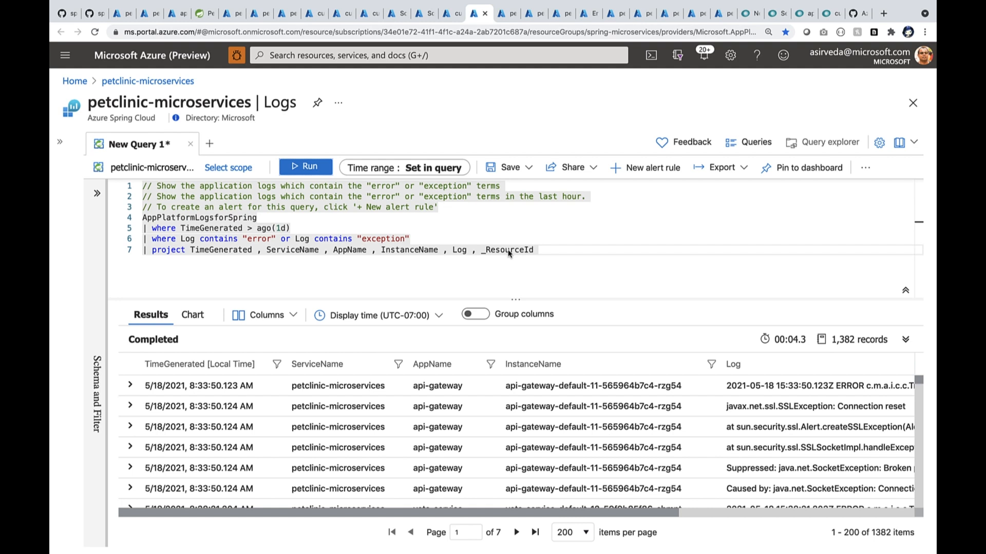
mouse_move(446, 427)
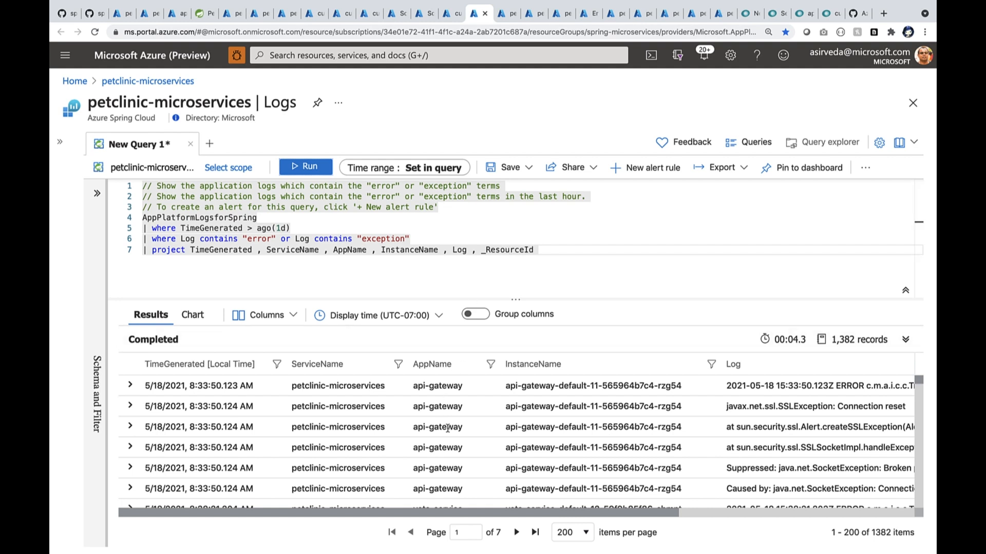
Scroll the 1,382 error and exception log results and move on.
scroll(down, 3)
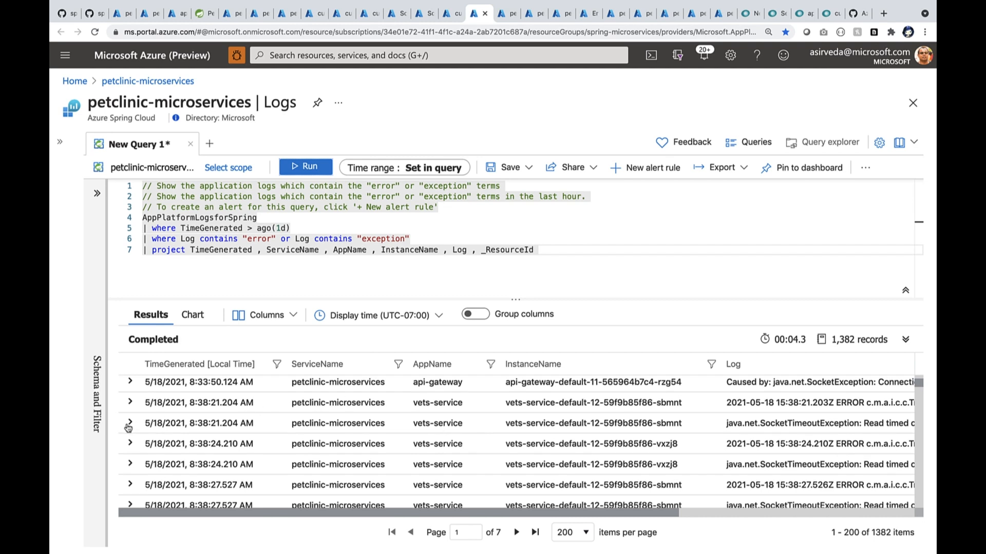
click(130, 423)
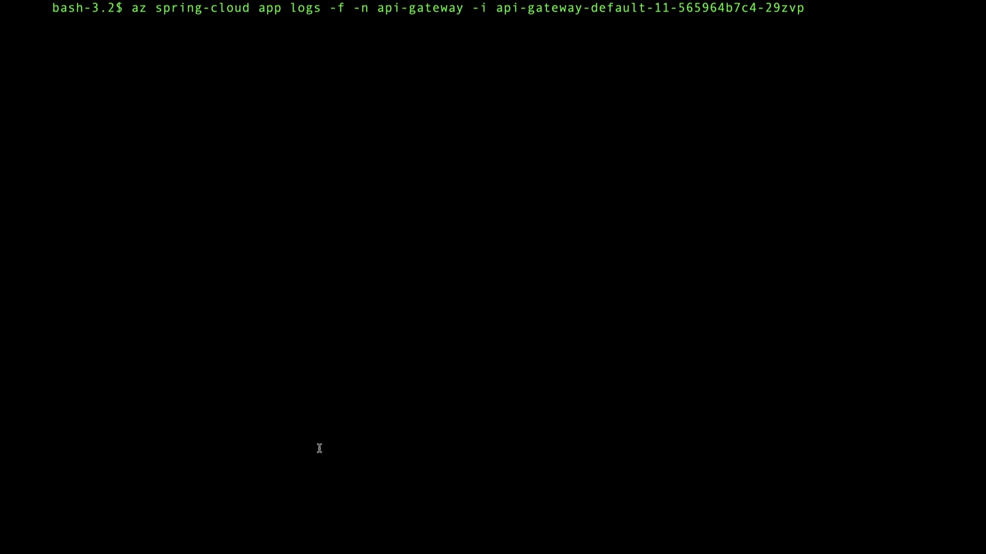
Stream live api-gateway instance logs with az spring-cloud app logs -f.
key(Return)
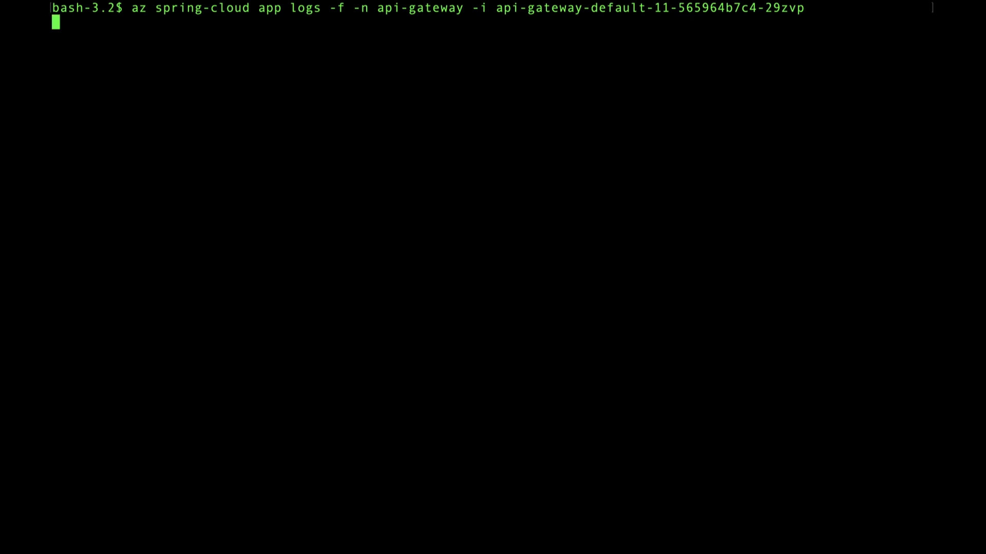
key(Return)
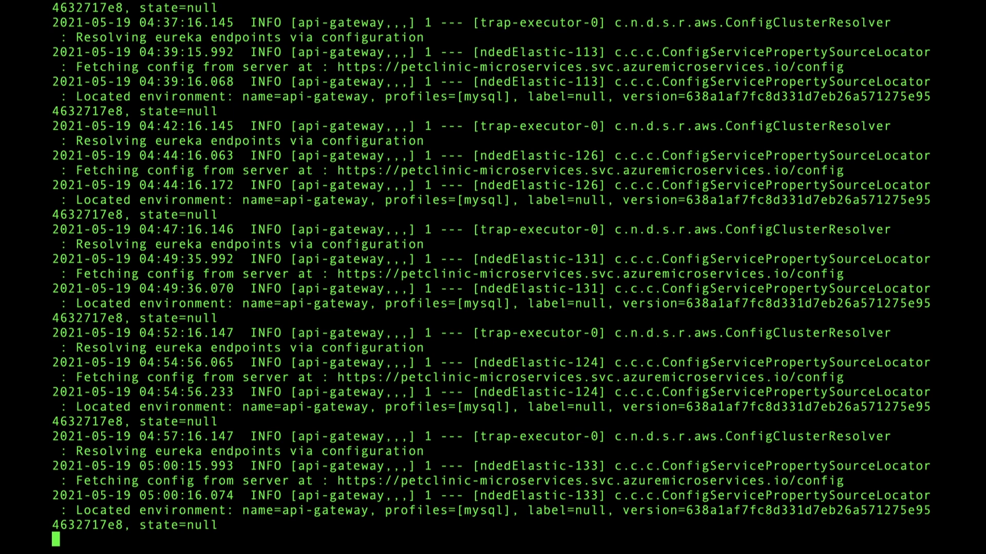
scroll(down, 3)
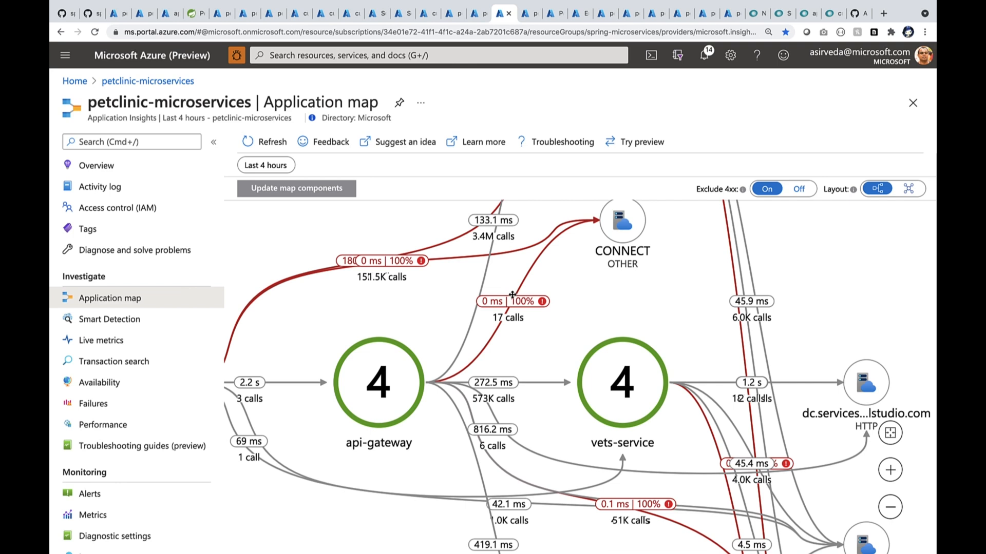
Zoom out the Application Map and inspect the api-gateway to customers-service calls.
scroll(down, 3)
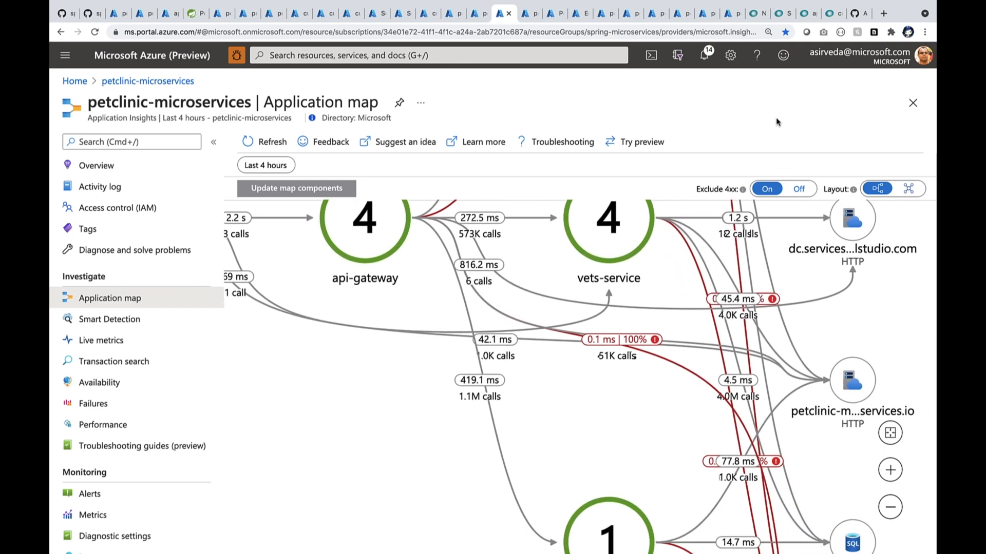
scroll(down, 3)
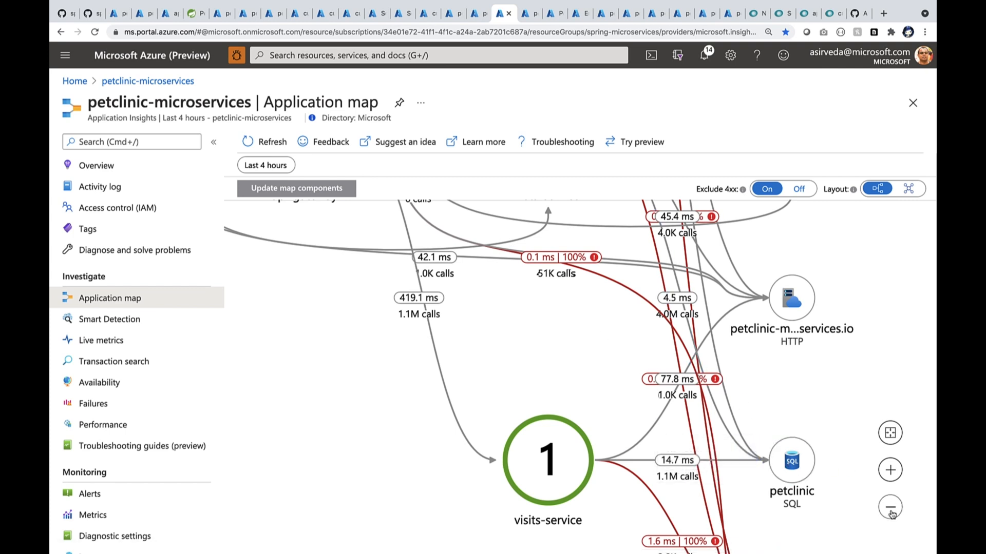
click(889, 507)
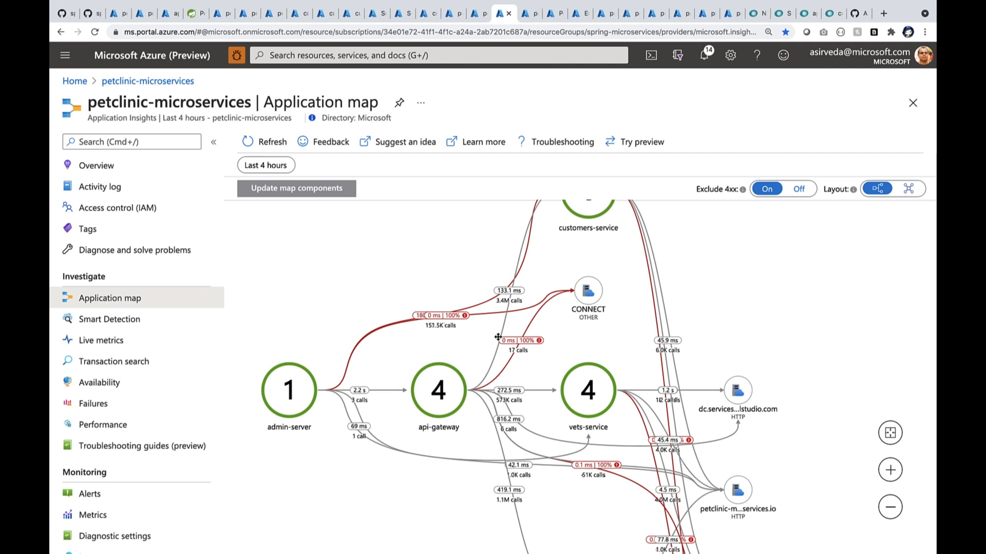
mouse_move(495, 384)
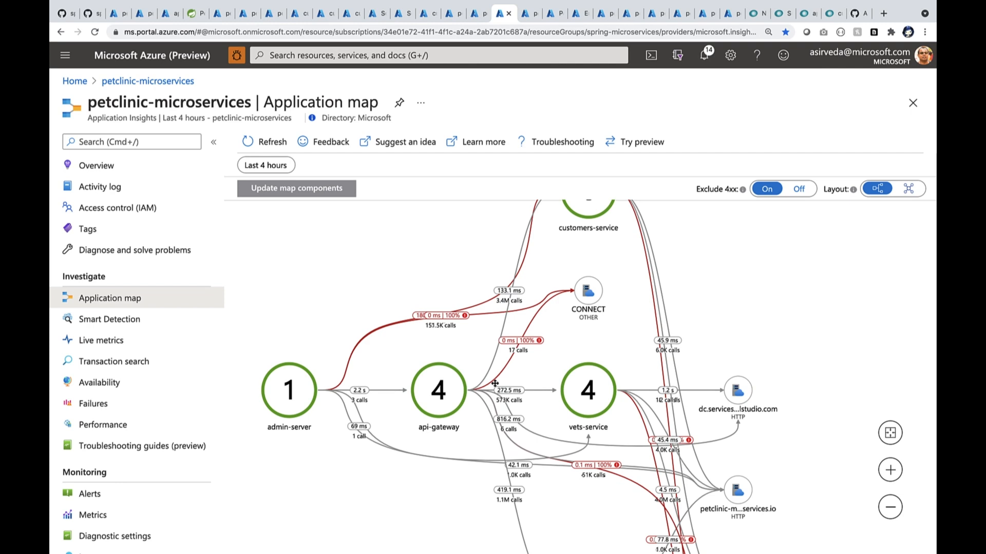
click(508, 291)
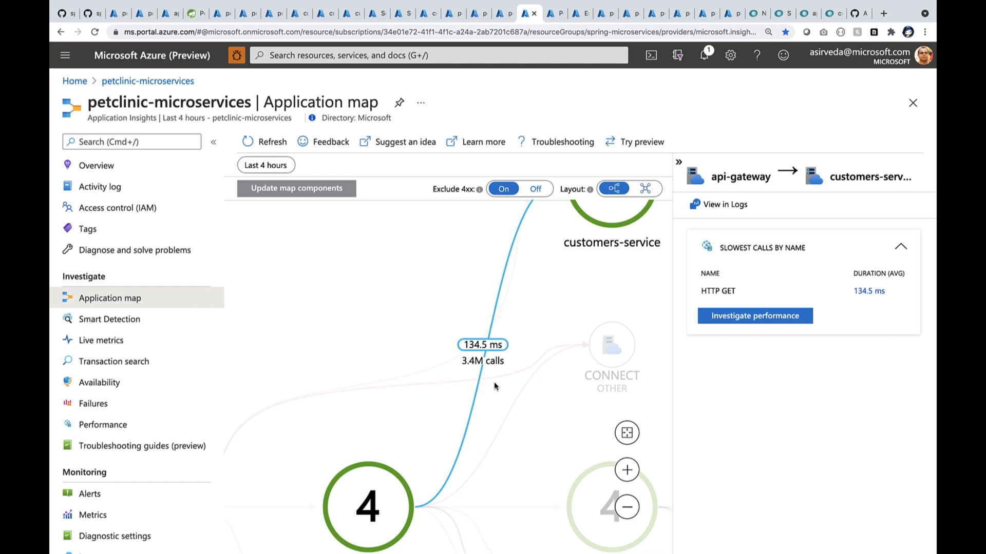
Investigate performance and open a sample getOwnerDetails end-to-end transaction trace.
click(753, 315)
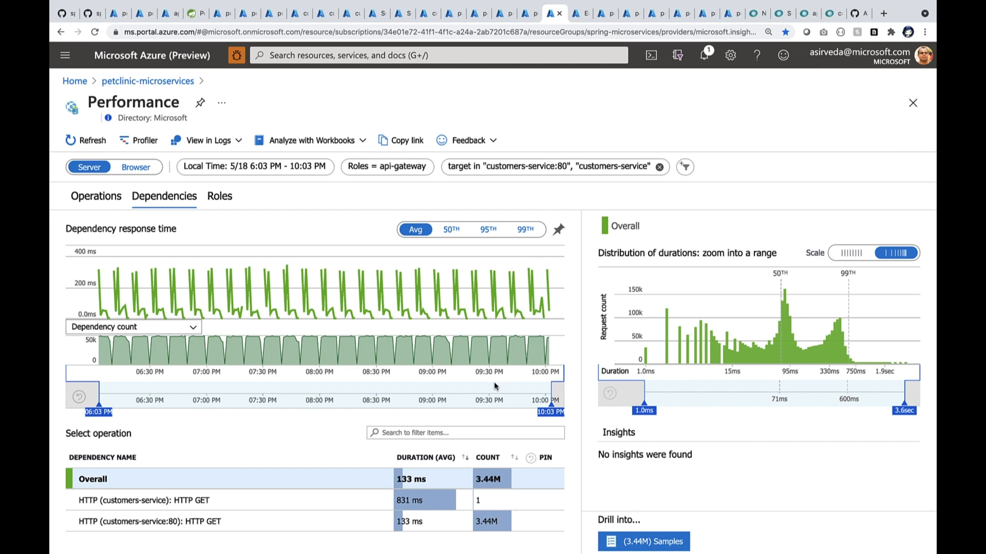
click(643, 541)
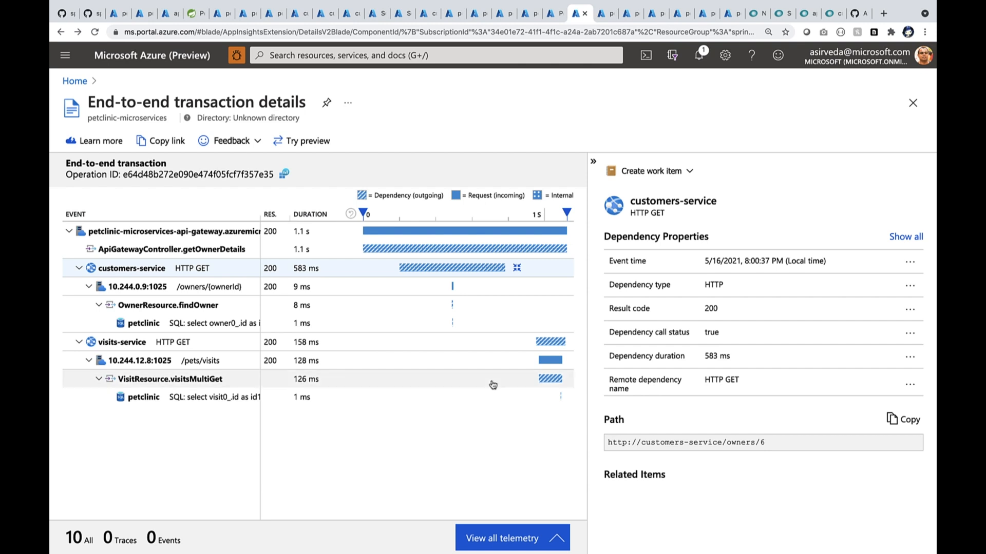
Return to the Application map showing per-service instance counts and call latencies.
click(215, 397)
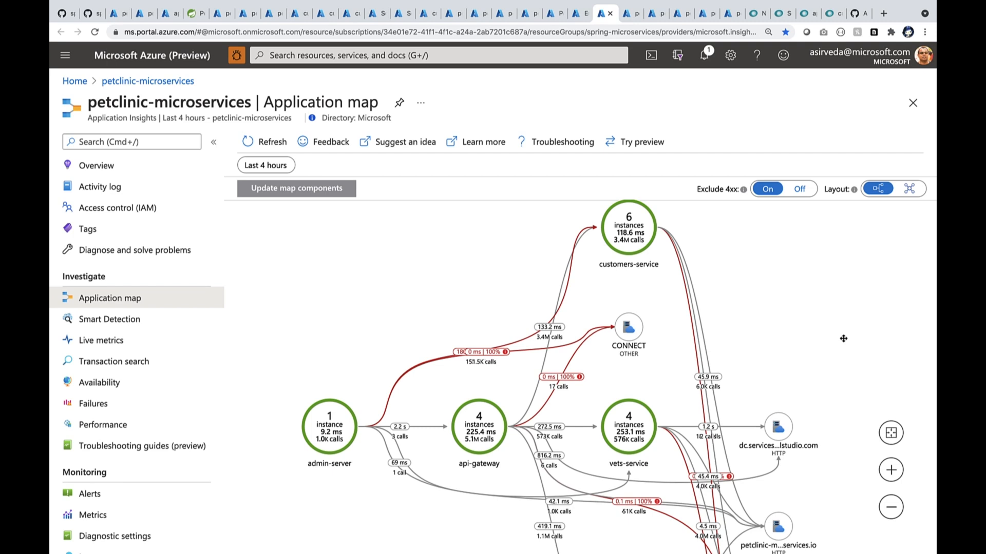
mouse_move(507, 454)
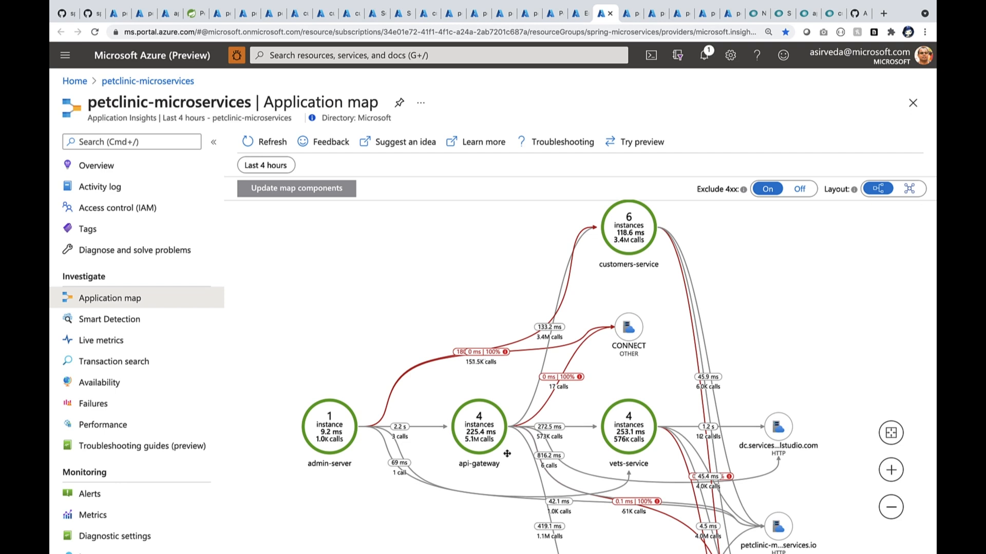
Show the Performance page listing server operations with 10.24M requests averaging 188 ms.
click(102, 425)
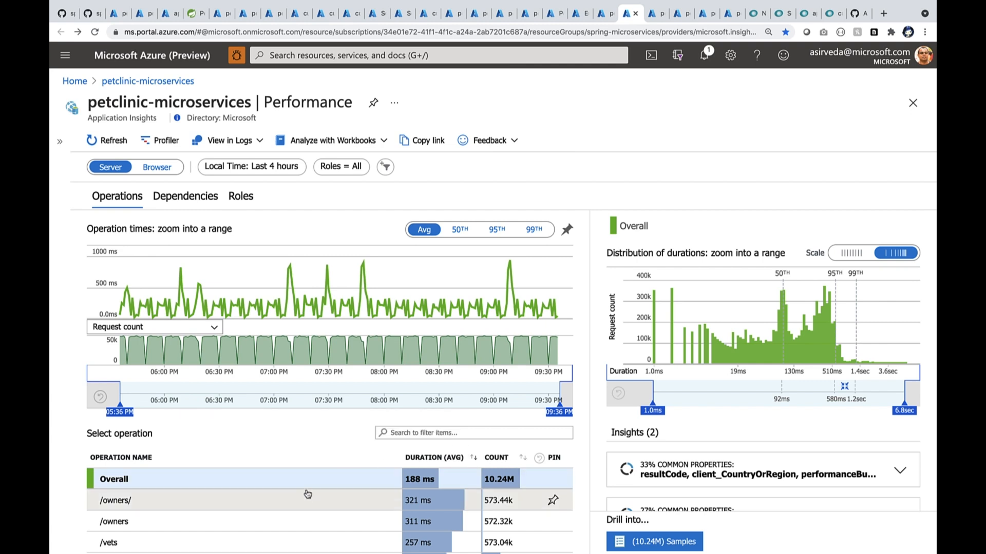
Review dependency response times filtered to 'sql', then view the Failures page.
scroll(down, 3)
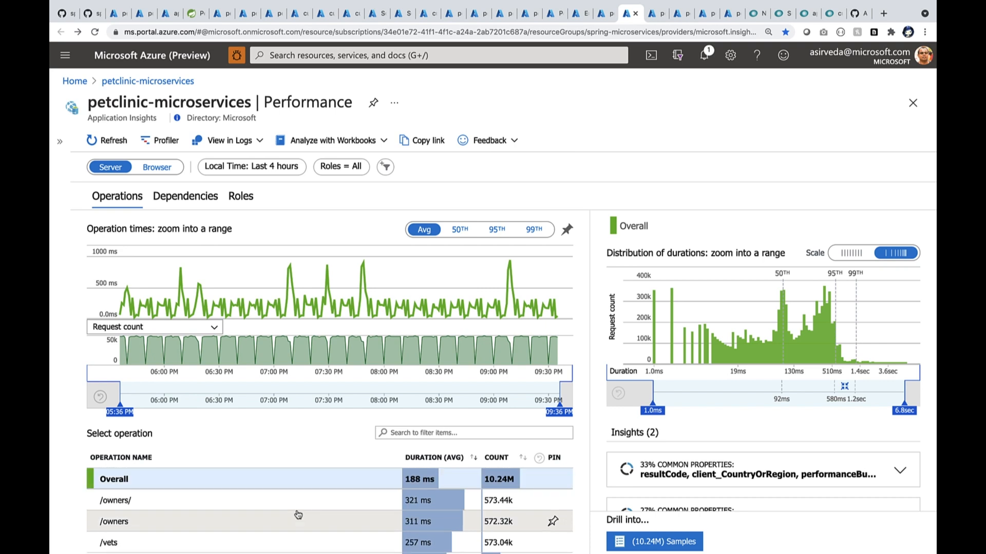
click(185, 195)
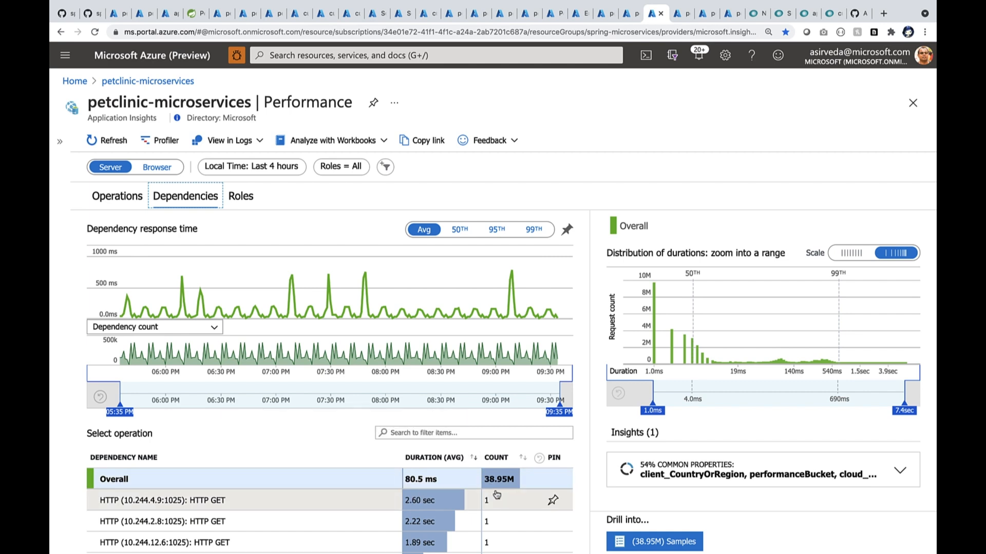
scroll(down, 3)
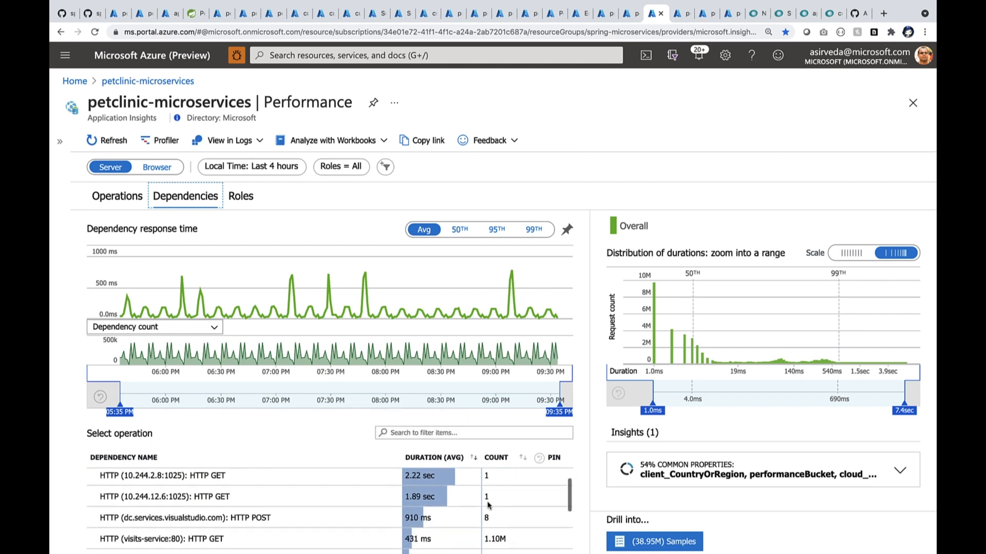
text(sql)
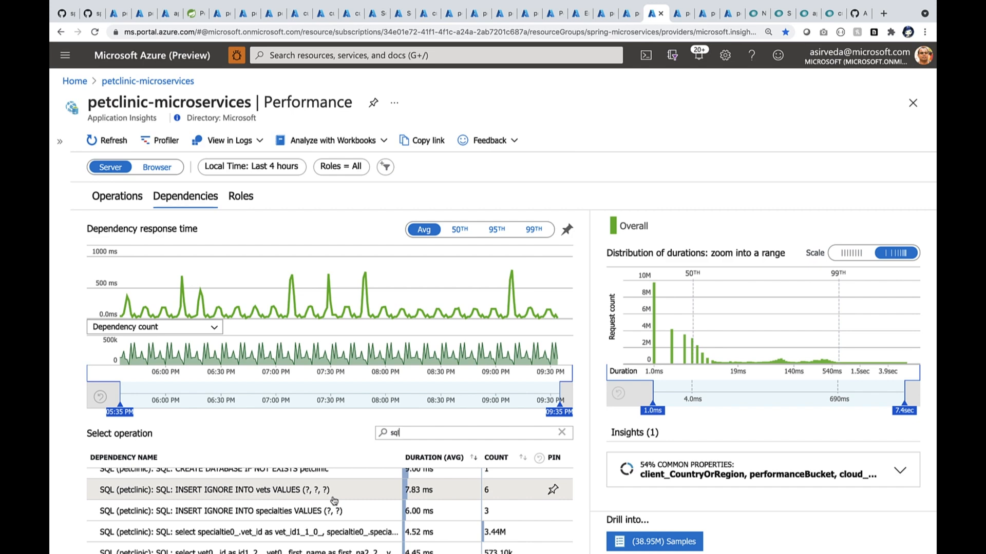
click(93, 403)
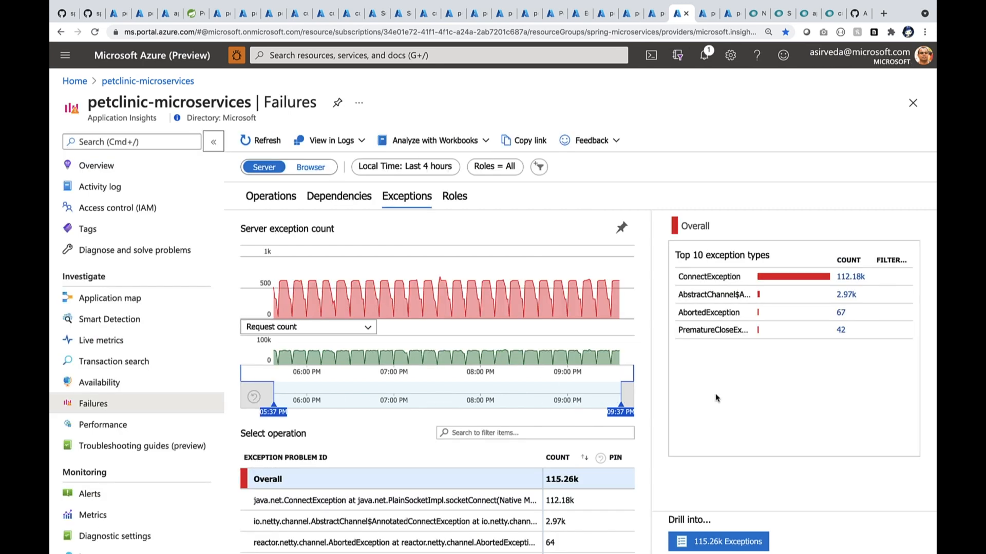
Chart average petclinic_owner, petclinic_visit and petclinic_pet metrics over the last 24 hours.
click(93, 515)
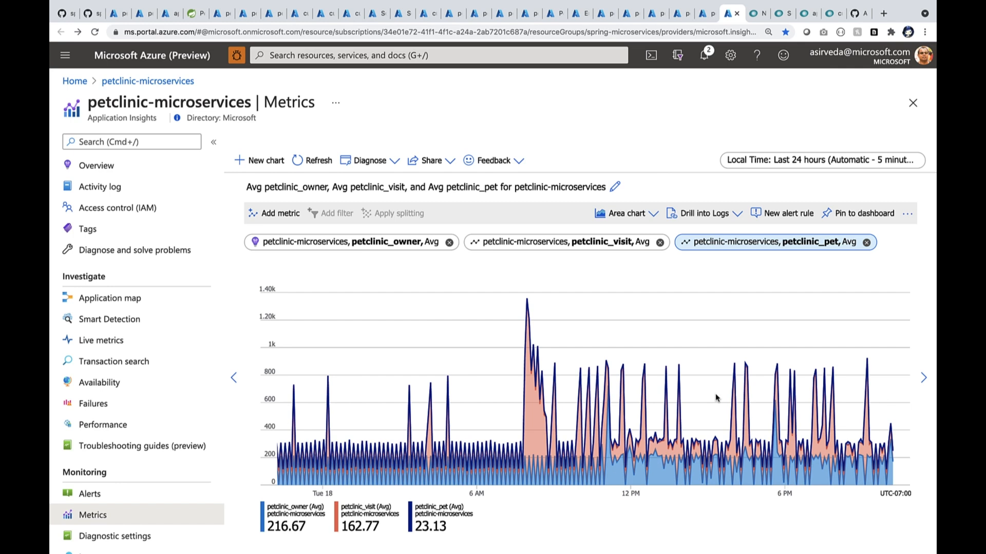
View the customers-service APM summary in New Relic instead of api-gateway.
click(758, 13)
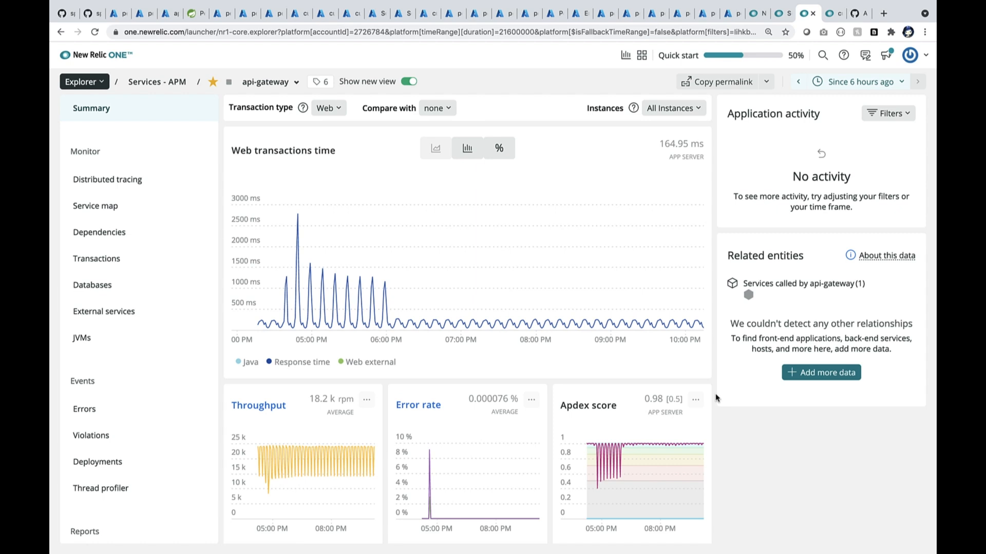
click(271, 82)
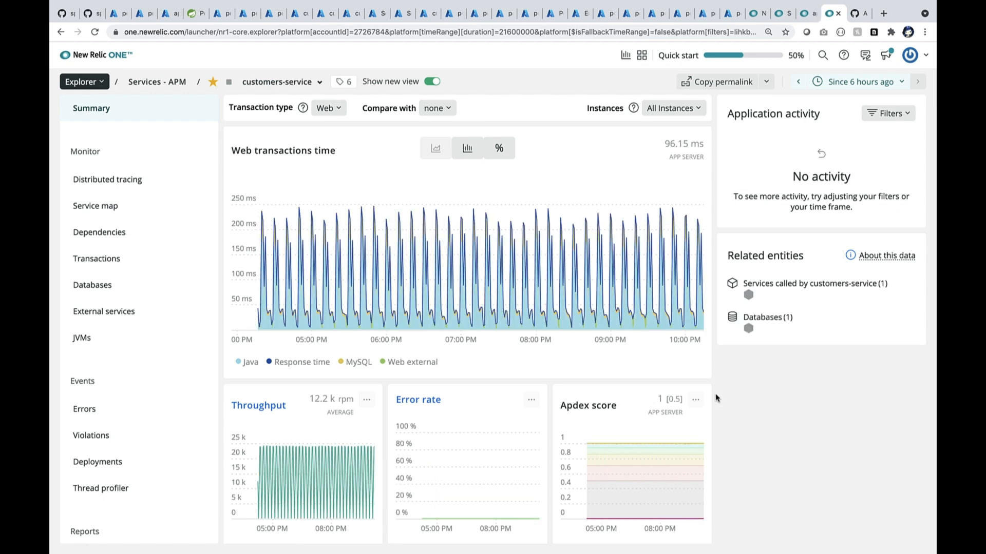